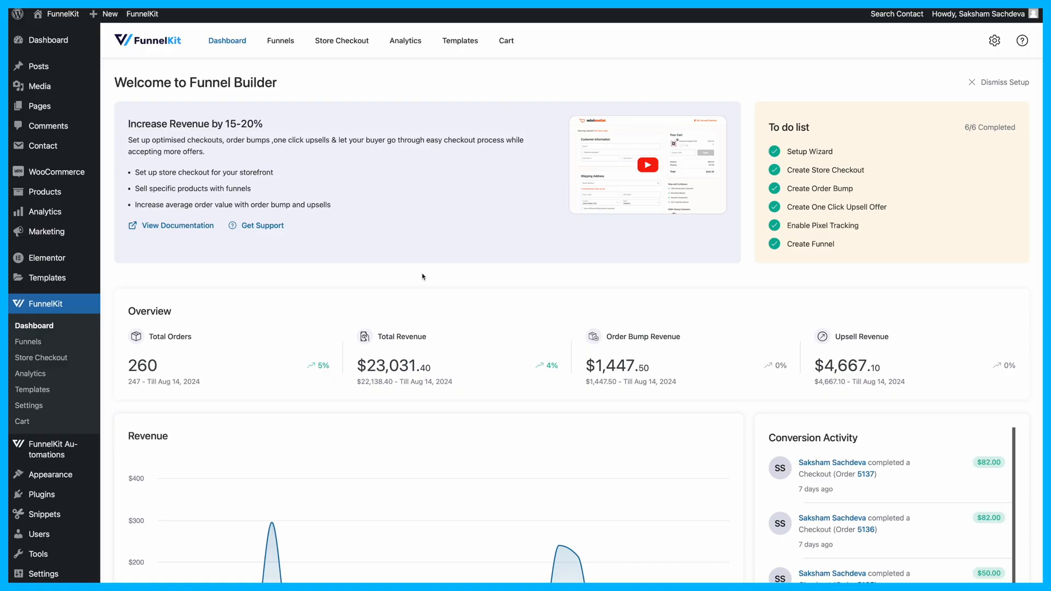
mouse_move(217, 231)
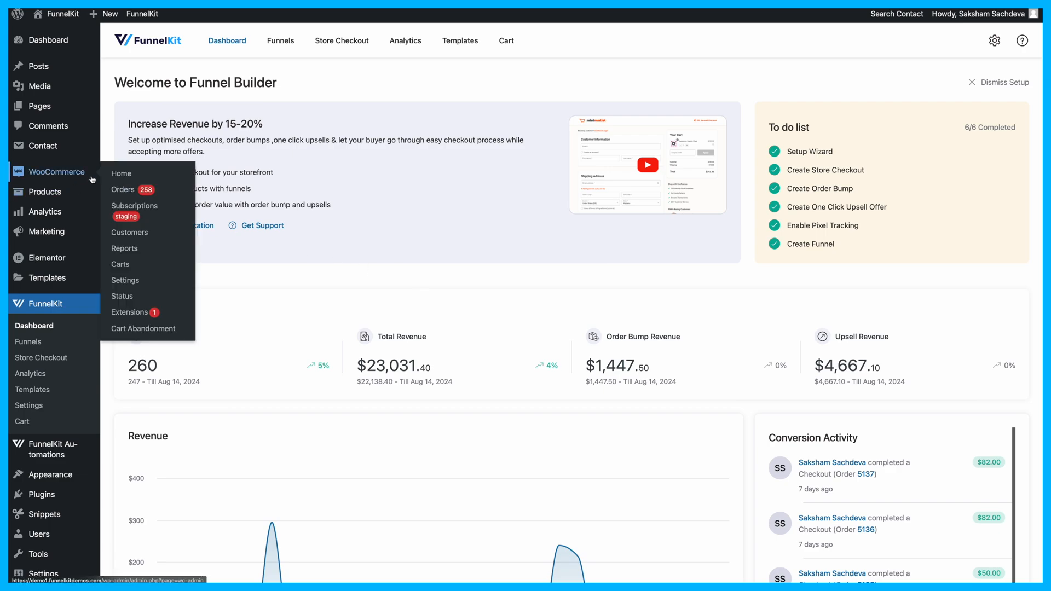
mouse_move(126, 280)
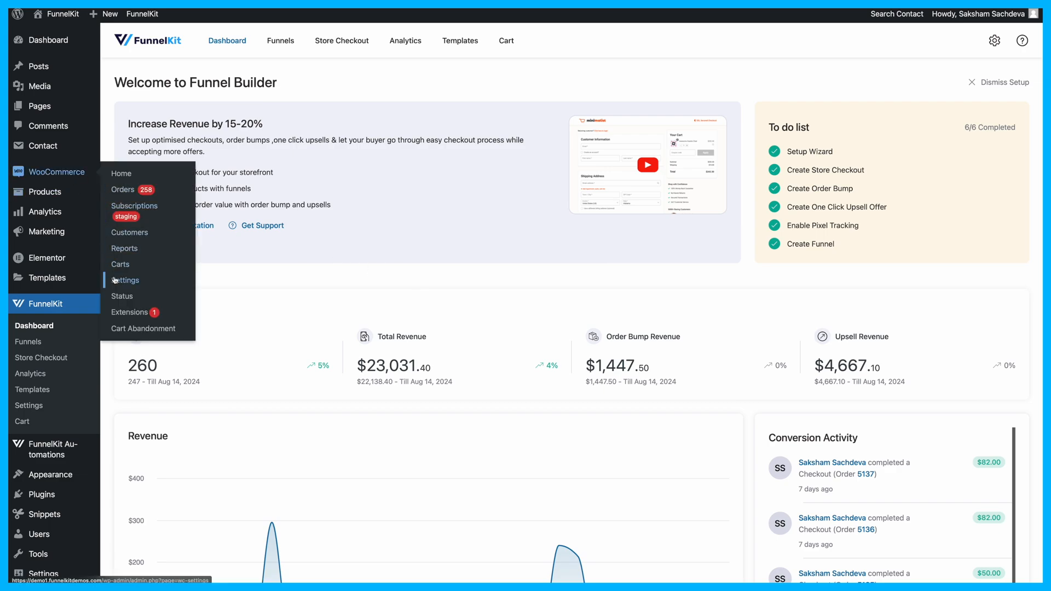
Go to WooCommerce Settings and select the Accounts & Privacy tab
click(126, 279)
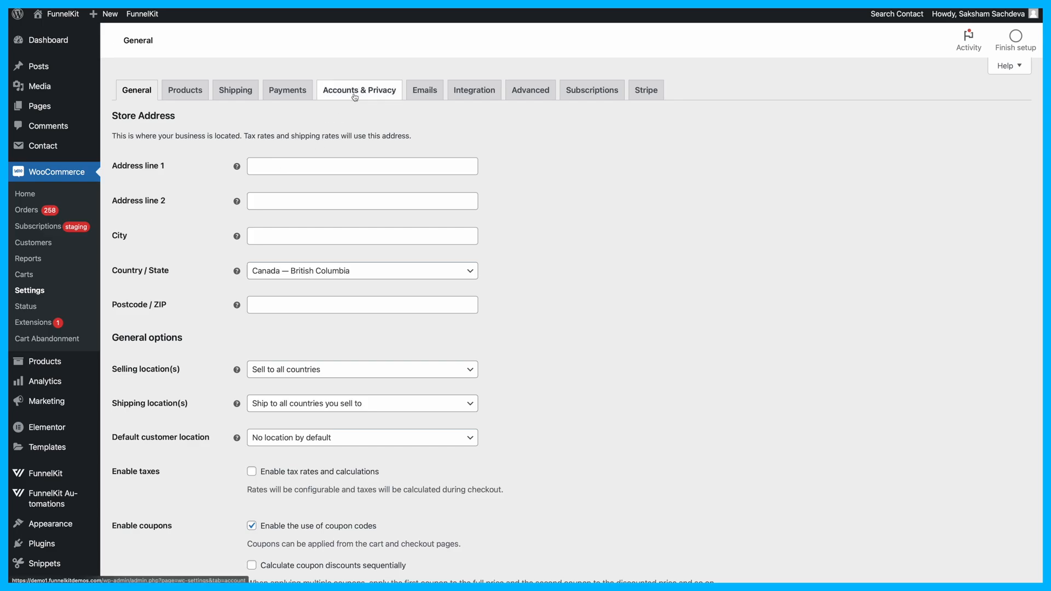
click(358, 90)
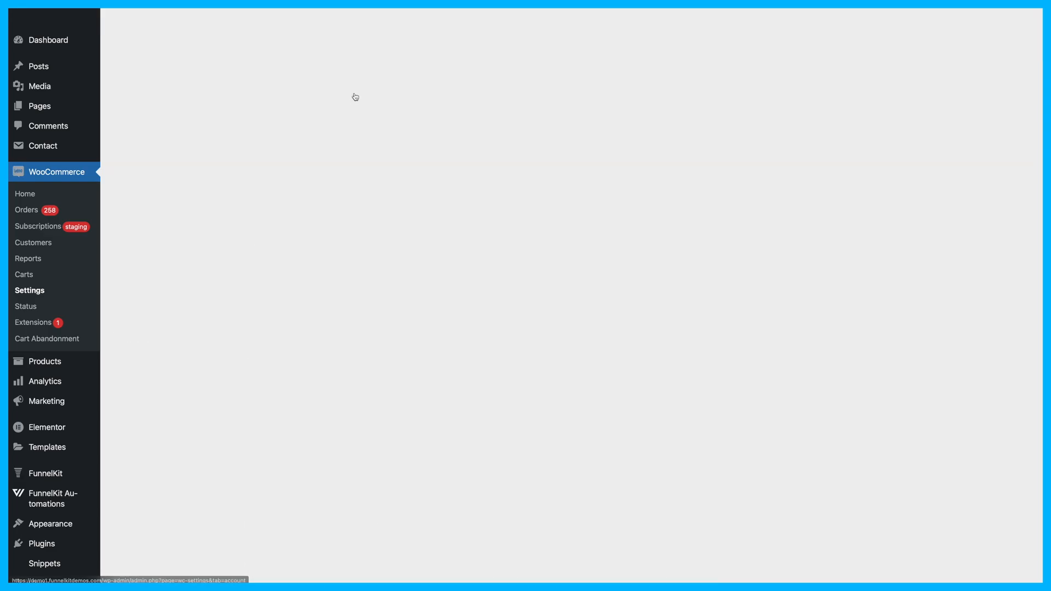
Confirm Accounts & Privacy shows 'Allow customers to place orders without an account' ticked
click(29, 290)
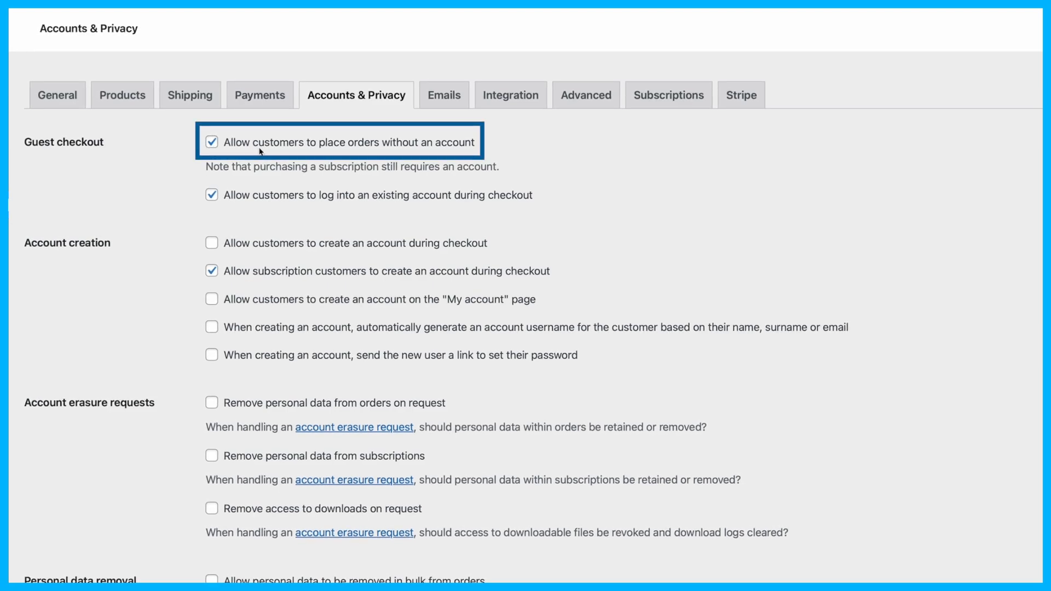
mouse_move(399, 151)
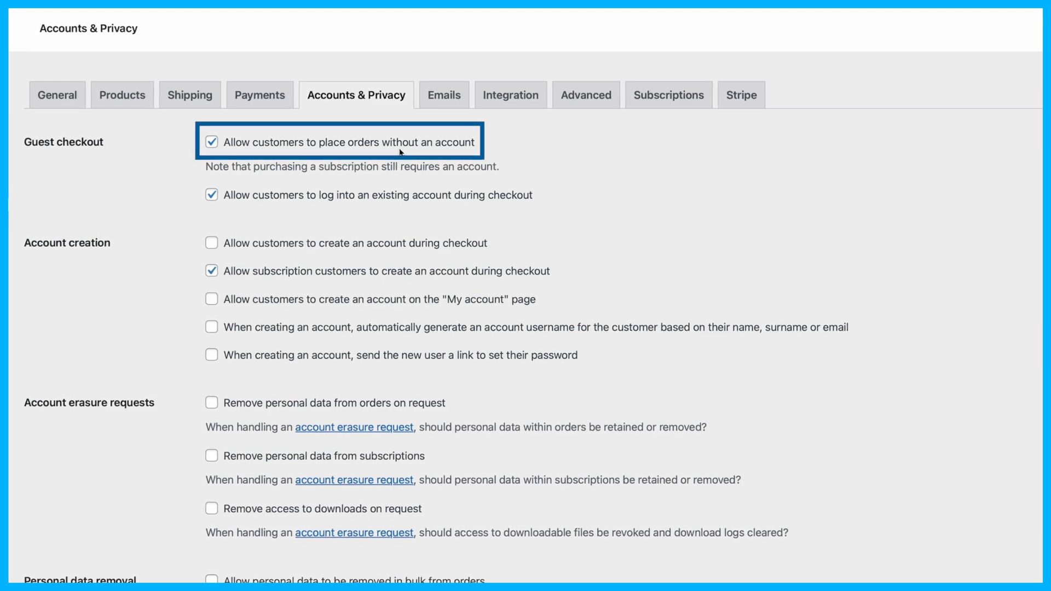
mouse_move(448, 153)
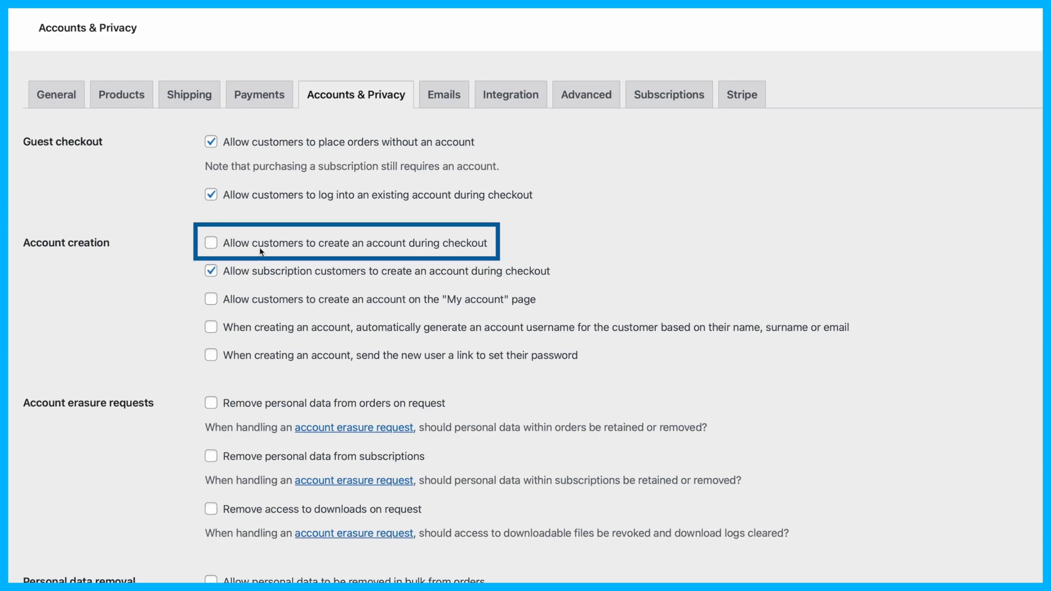
Enable account creation at checkout with password-setup links, and save changes
click(210, 242)
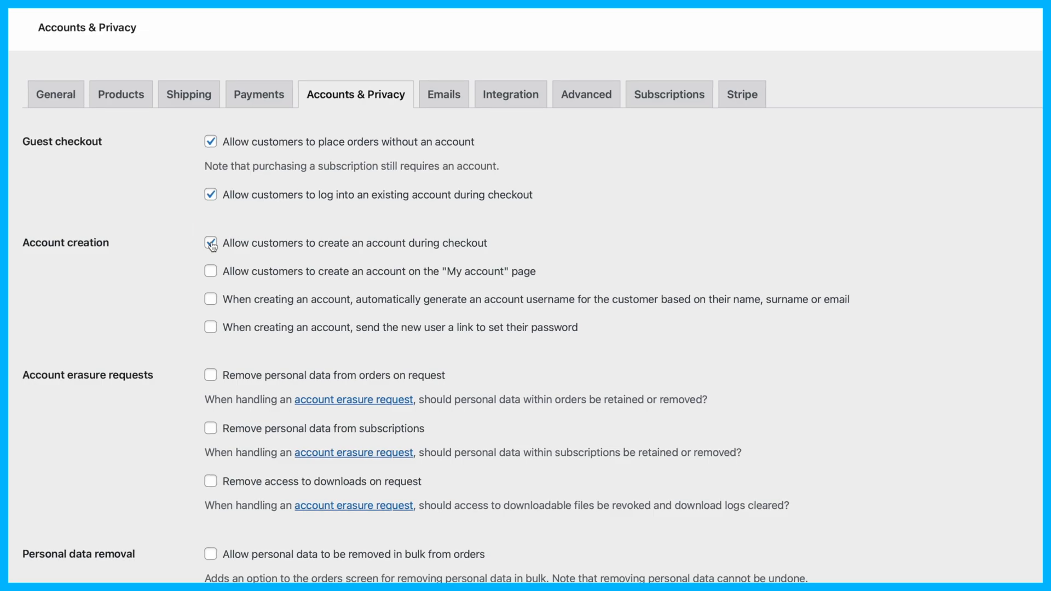
click(210, 242)
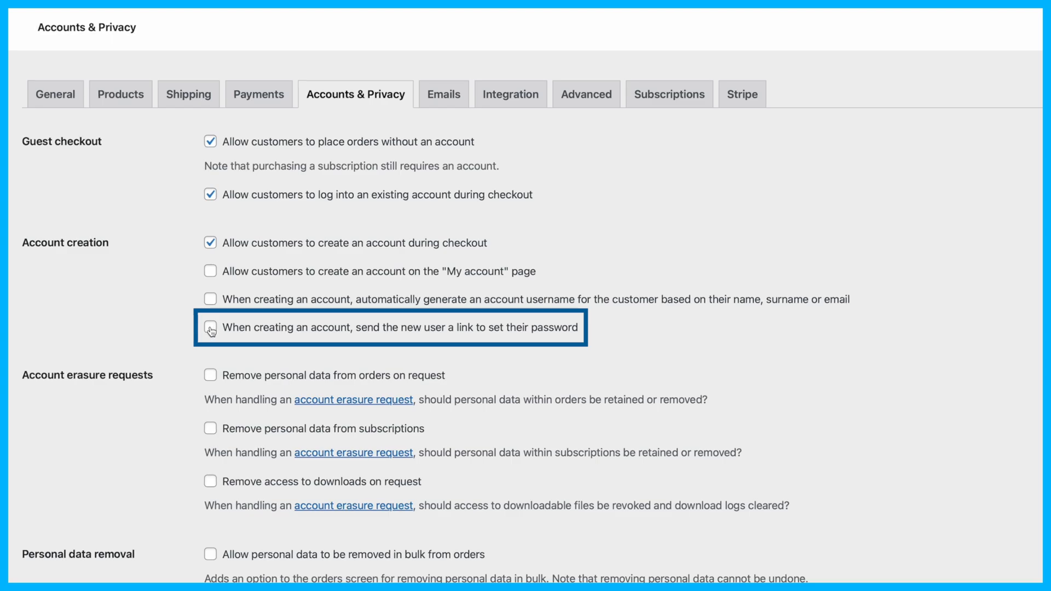
click(209, 327)
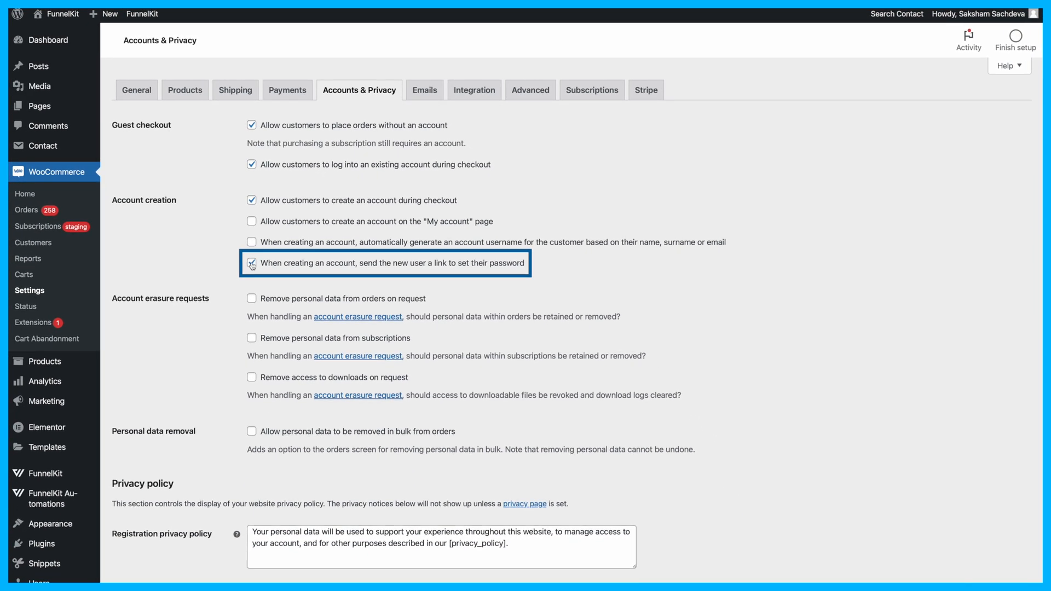
scroll(down, 3)
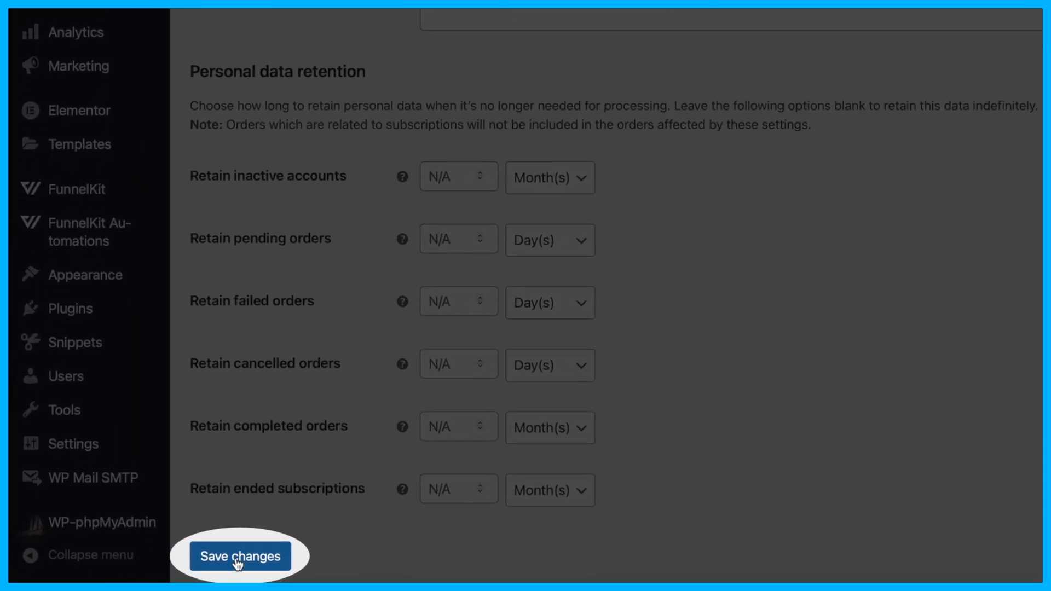
click(239, 555)
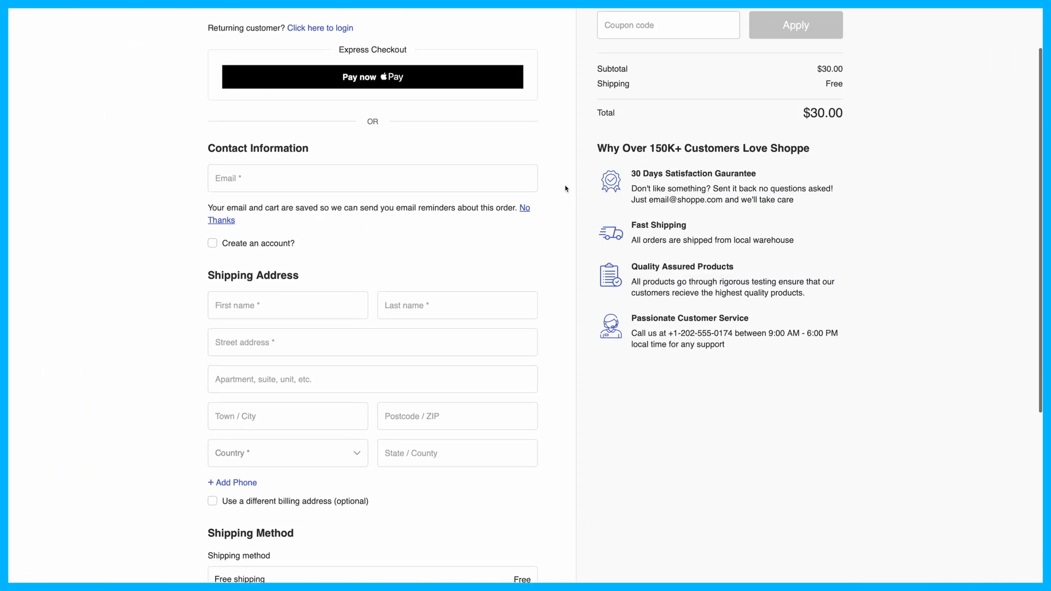
scroll(down, 3)
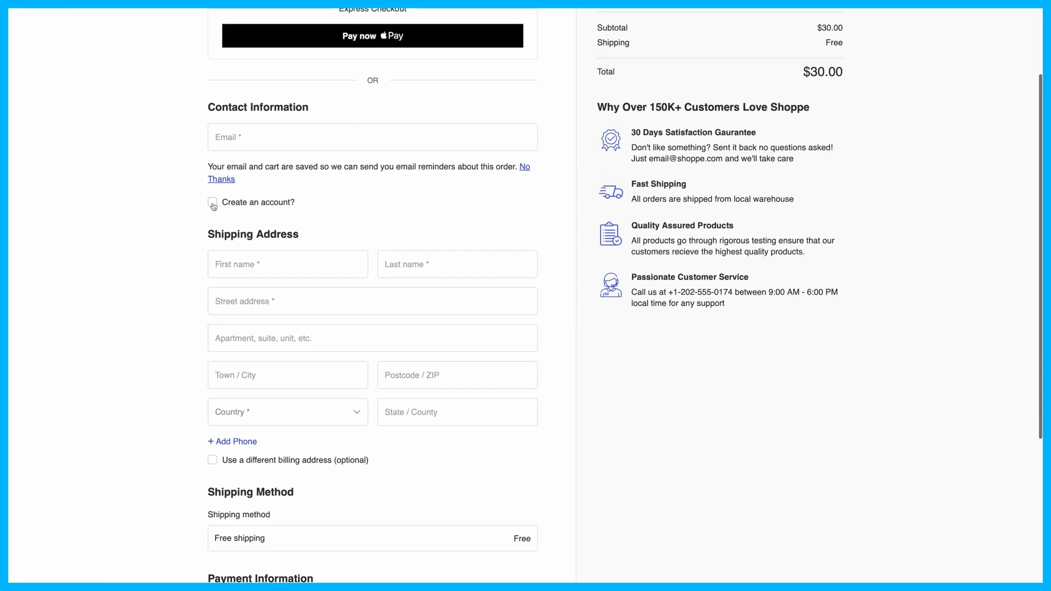
click(212, 203)
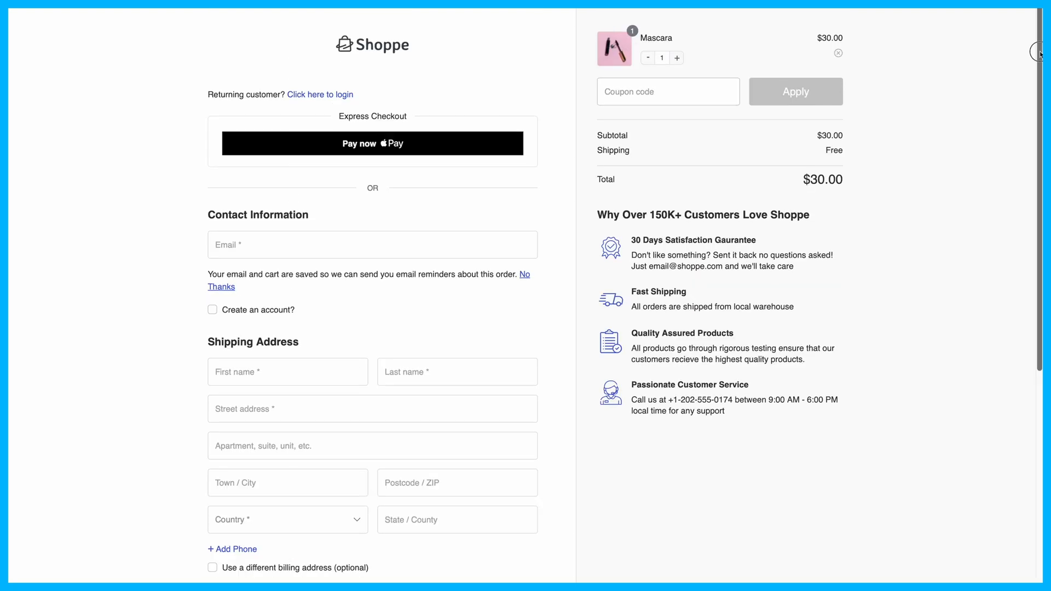
scroll(down, 3)
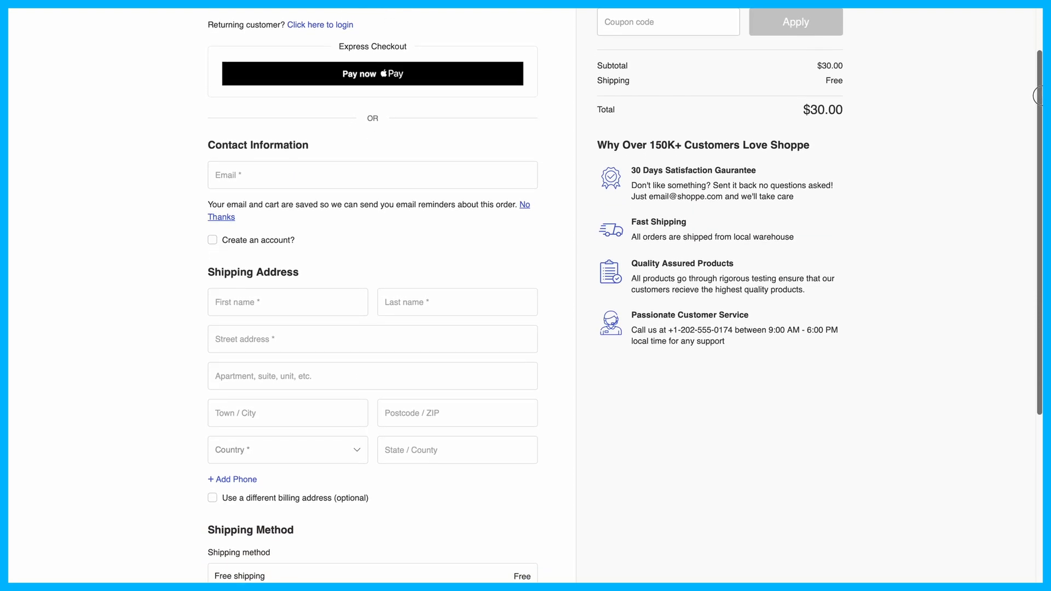
scroll(down, 3)
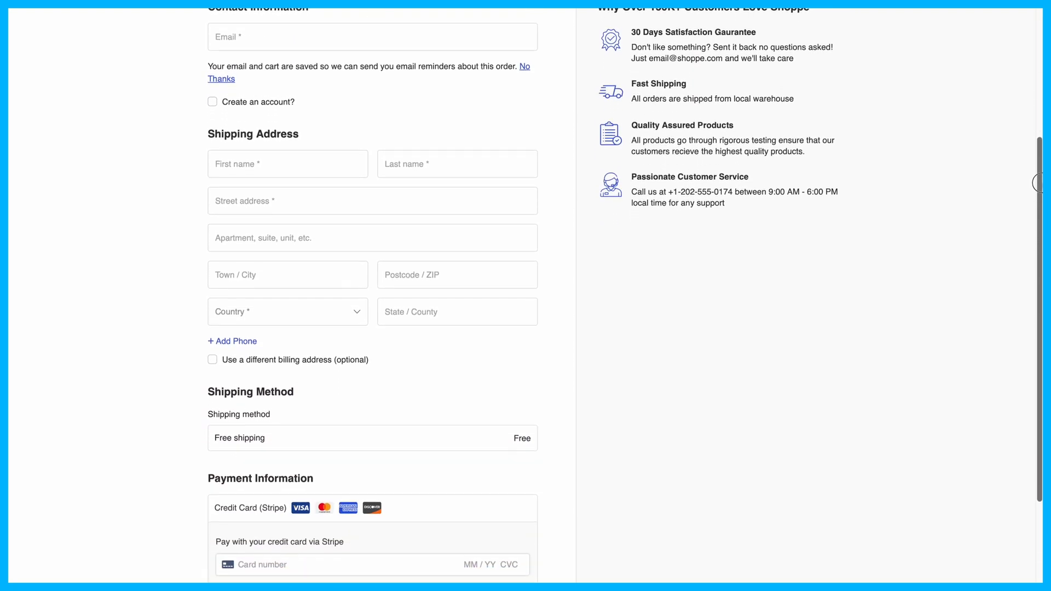
scroll(down, 3)
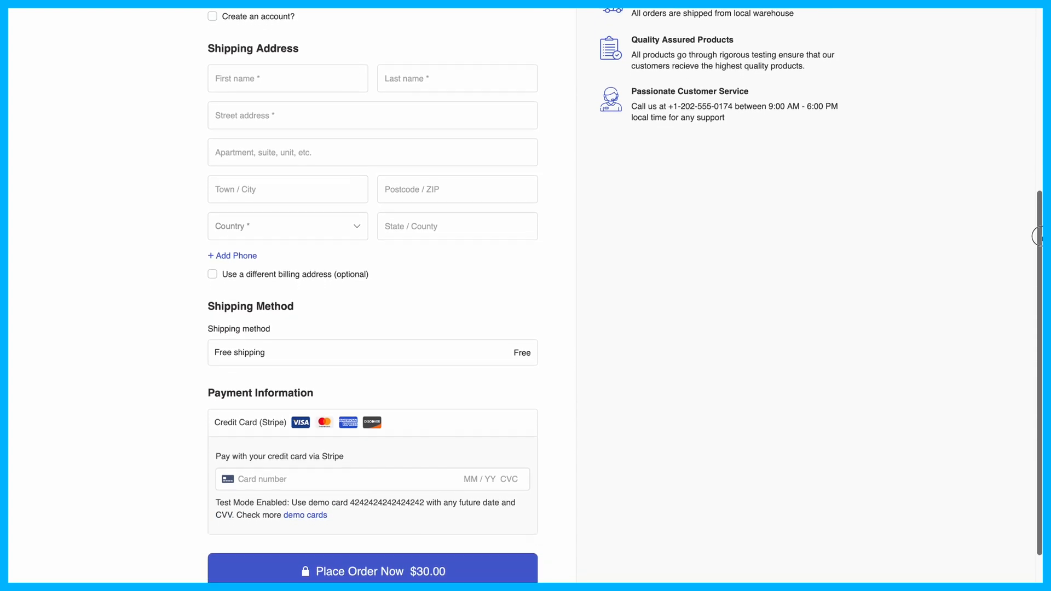
scroll(down, 3)
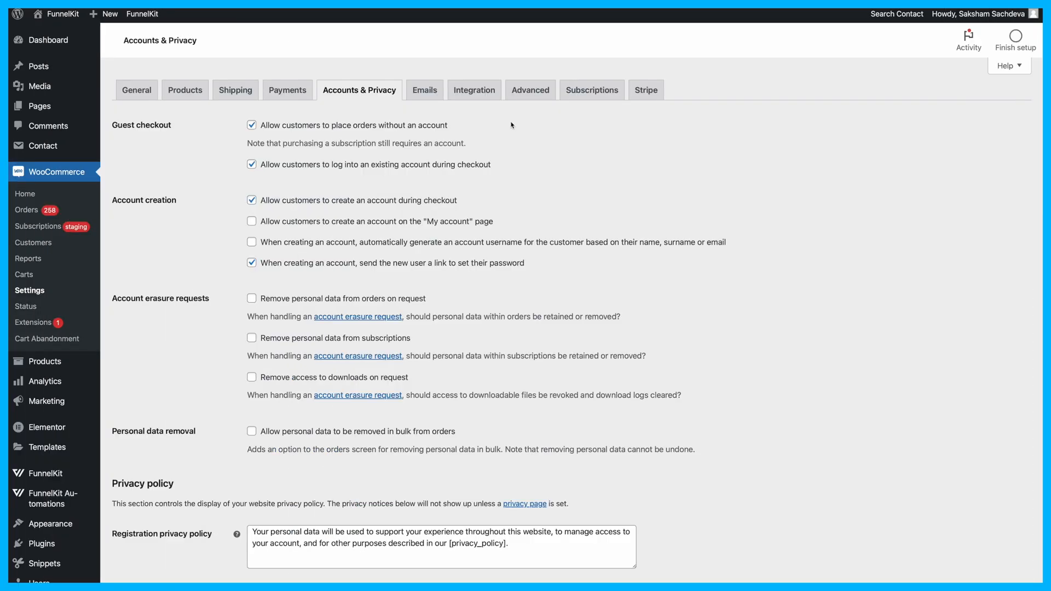
mouse_move(463, 125)
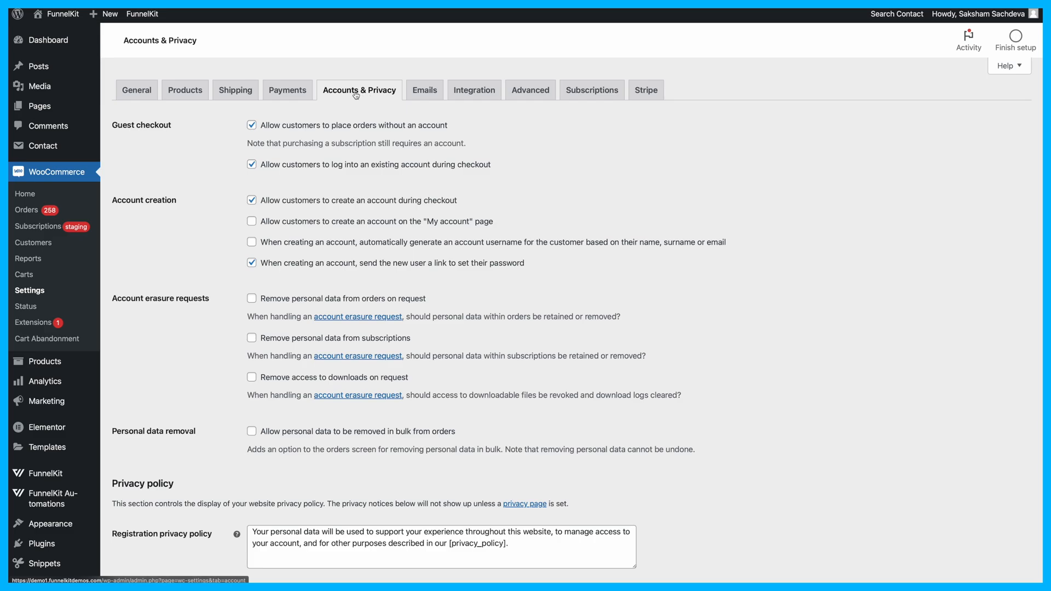
Untick 'Allow customers to place orders without an account' and save changes
click(252, 125)
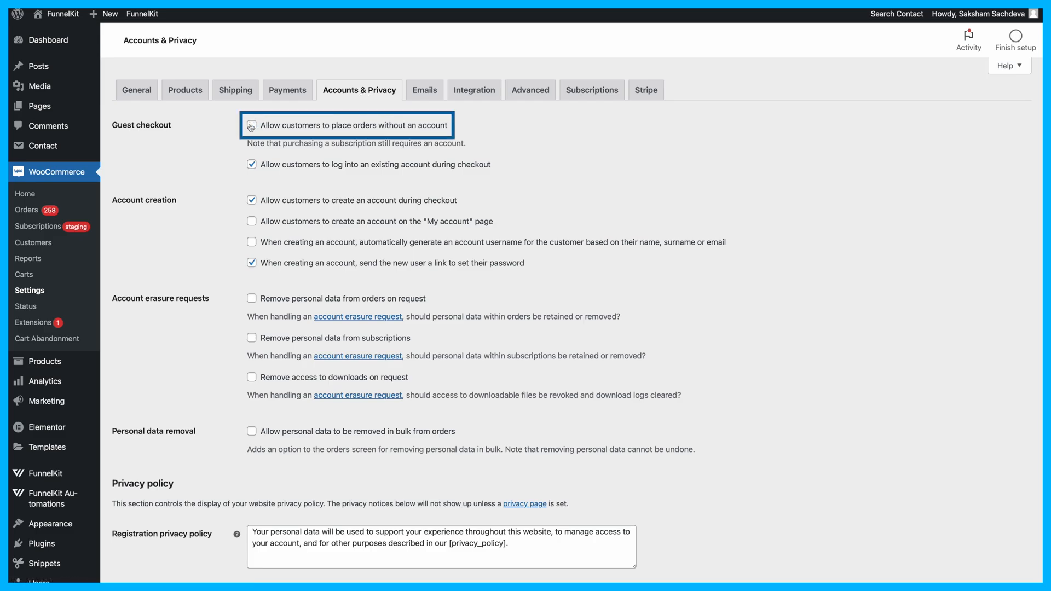
scroll(down, 3)
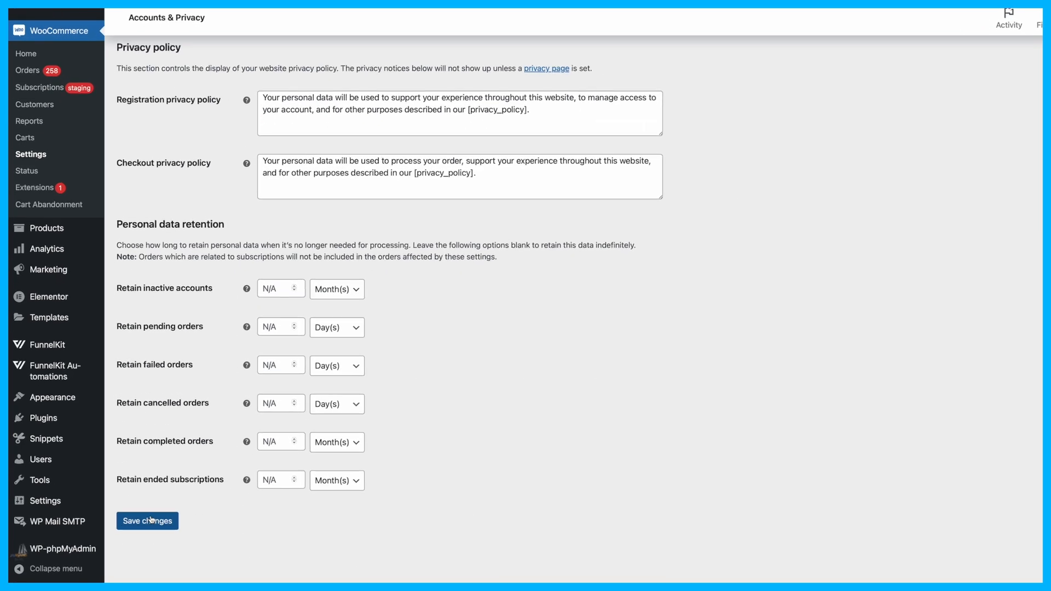
click(146, 520)
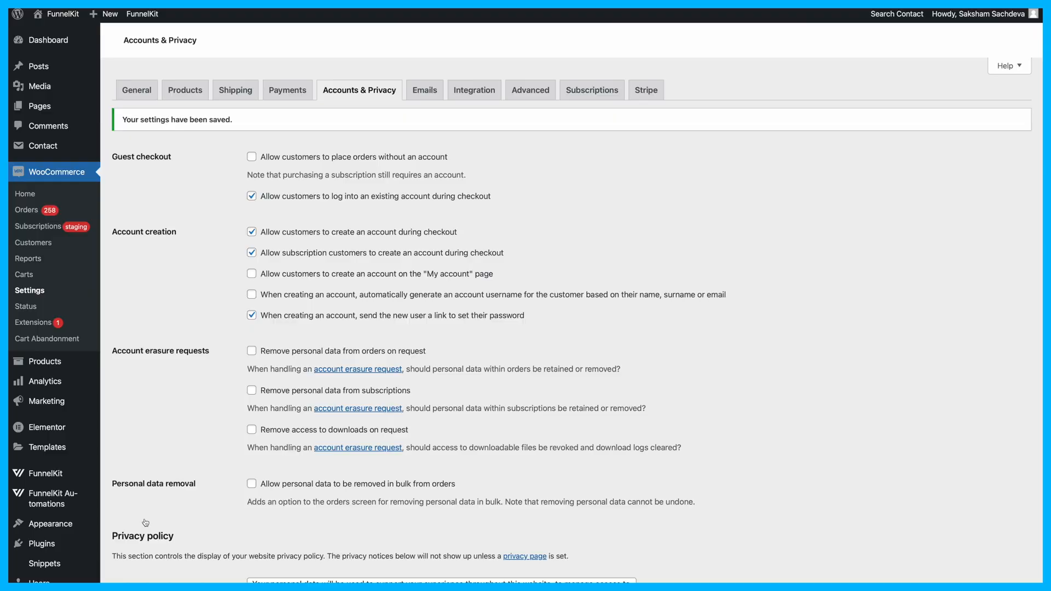